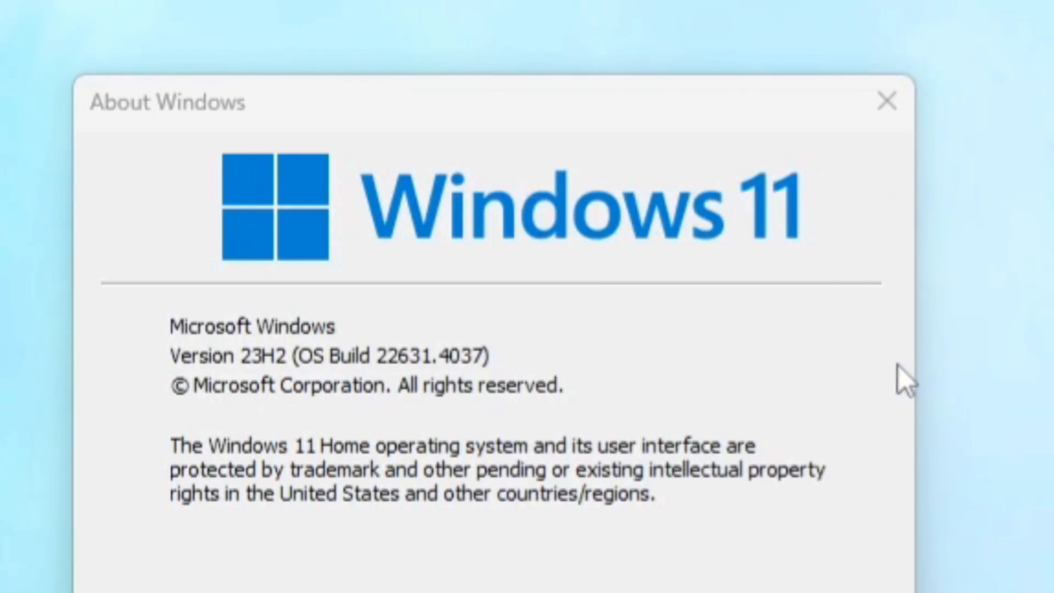
mouse_move(898, 248)
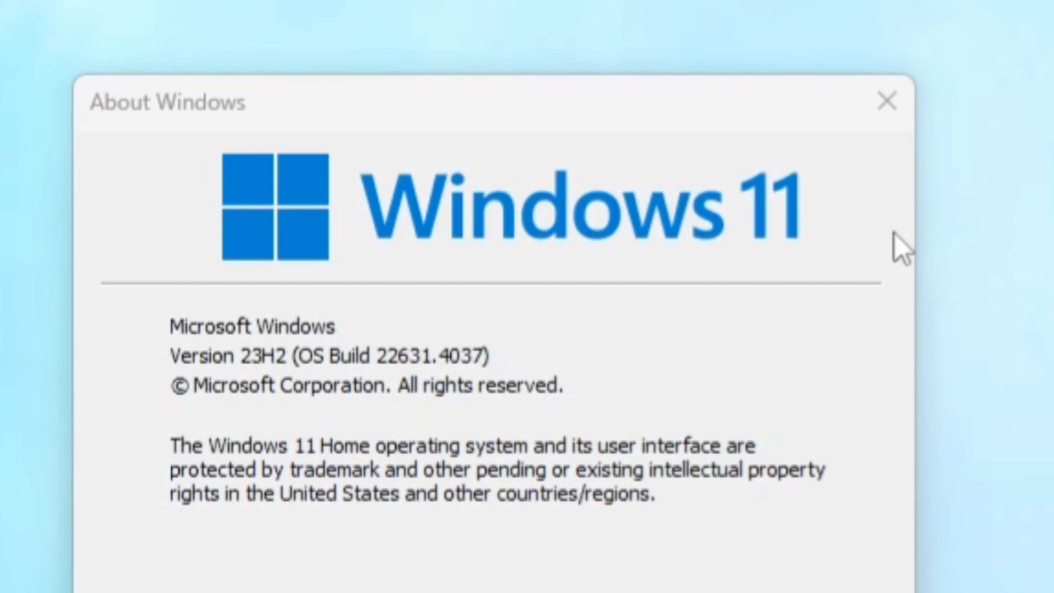
mouse_move(846, 258)
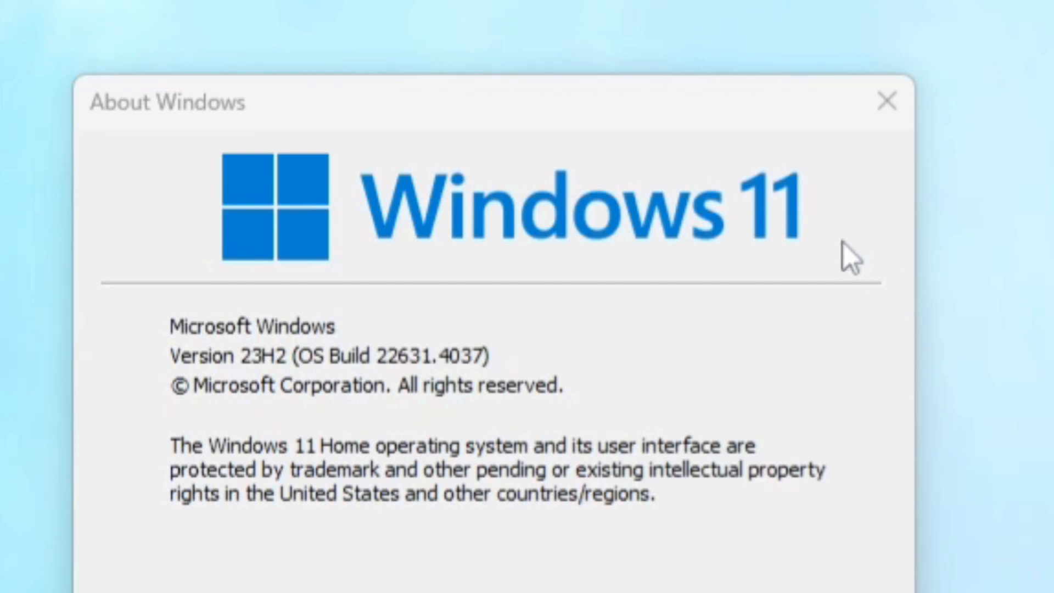
mouse_move(159, 387)
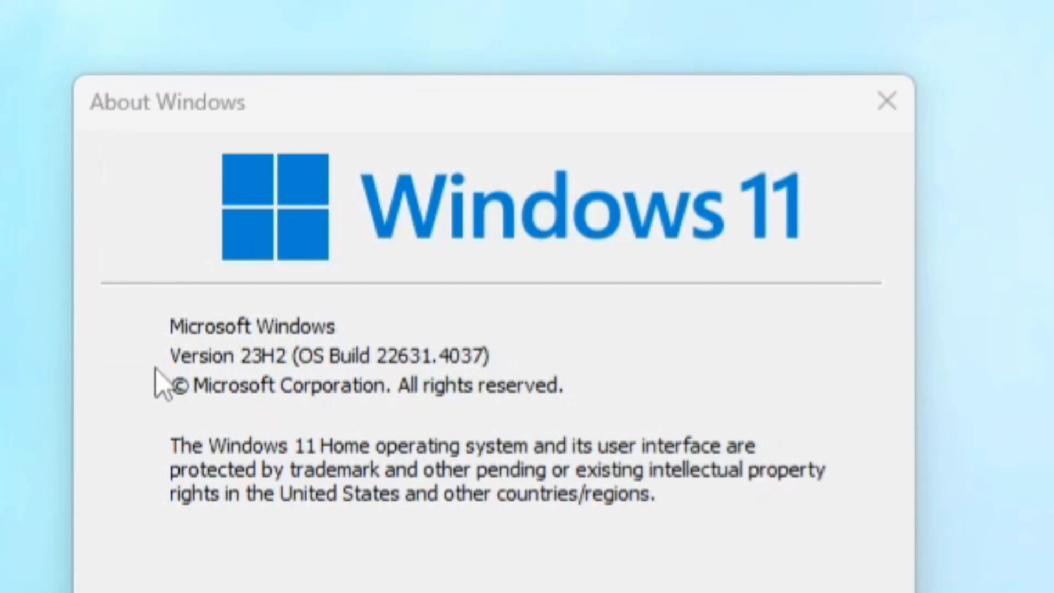
mouse_move(171, 531)
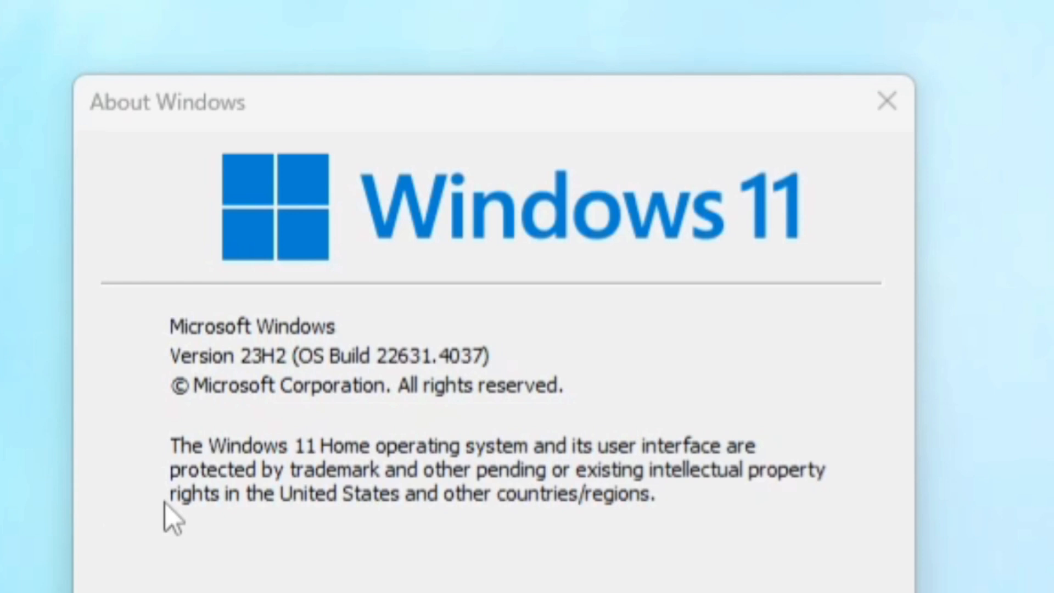
mouse_move(350, 479)
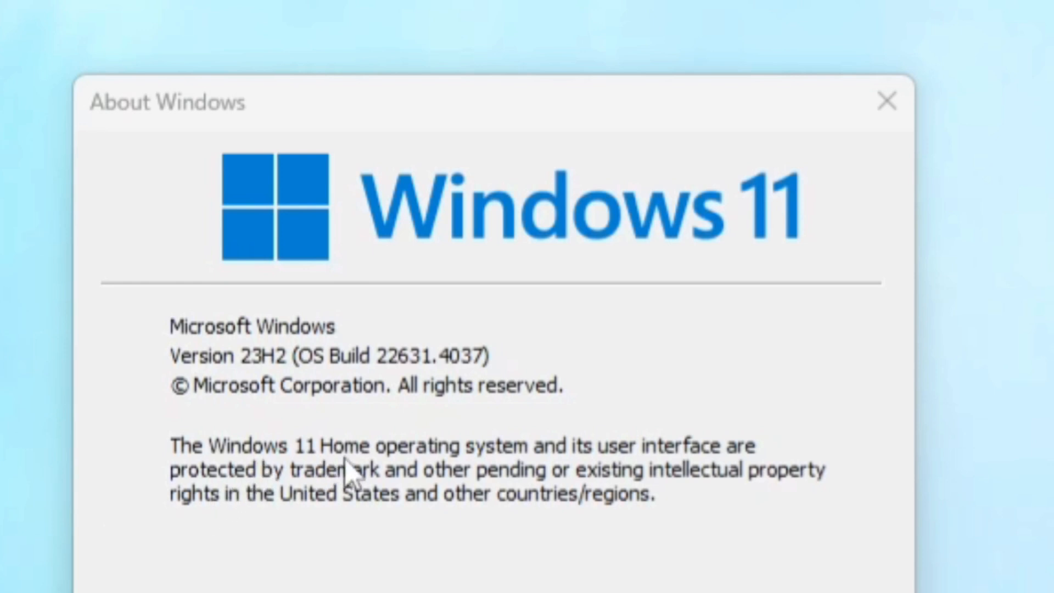
mouse_move(366, 475)
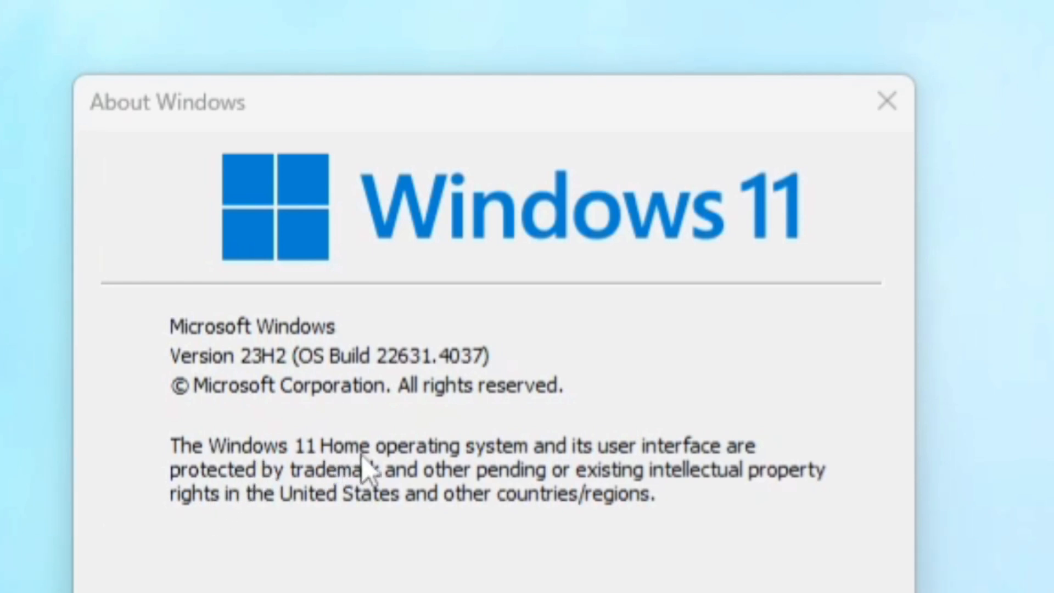